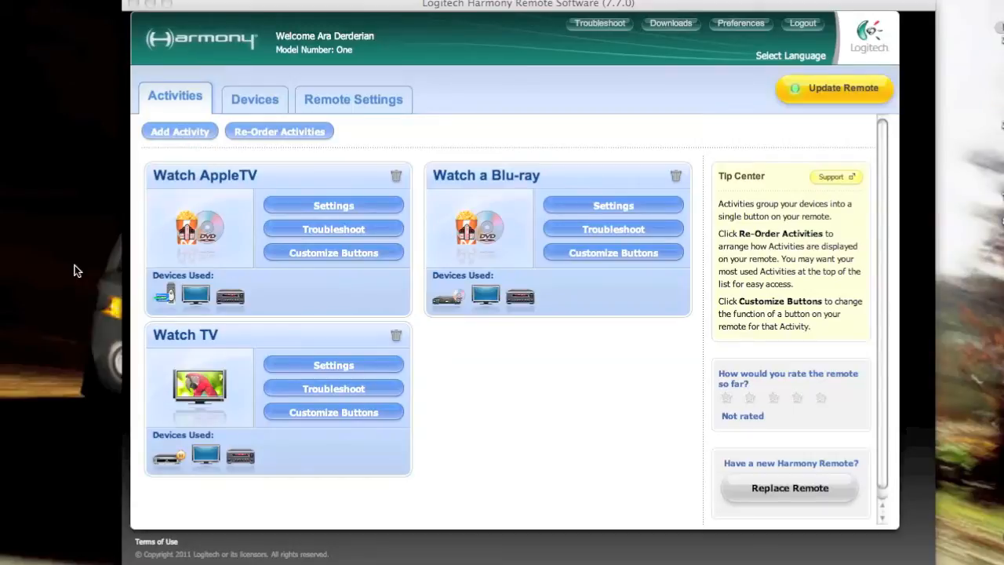
{"action": "mouse_move", "coordinate": [331, 336]}
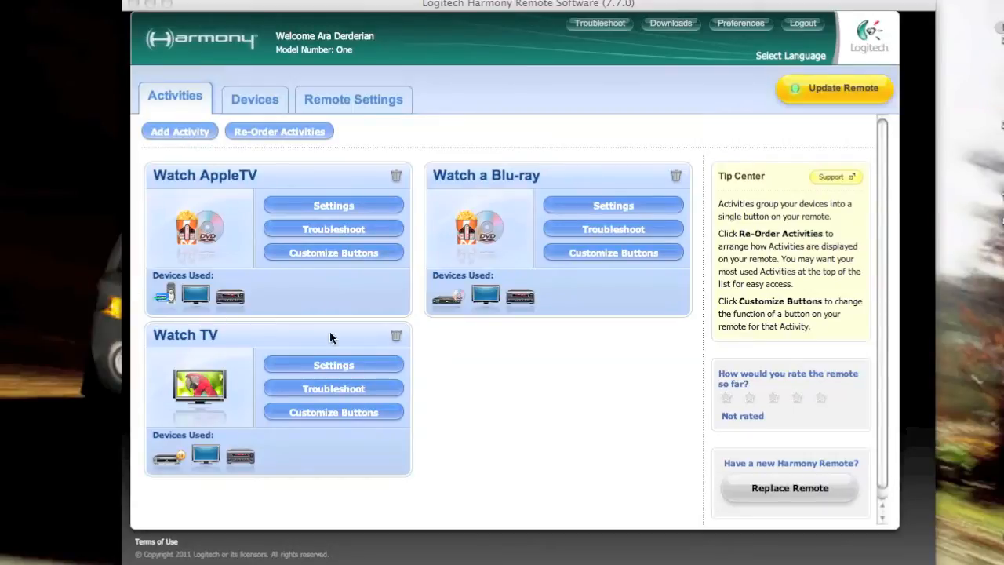
{"action": "mouse_move", "coordinate": [465, 442]}
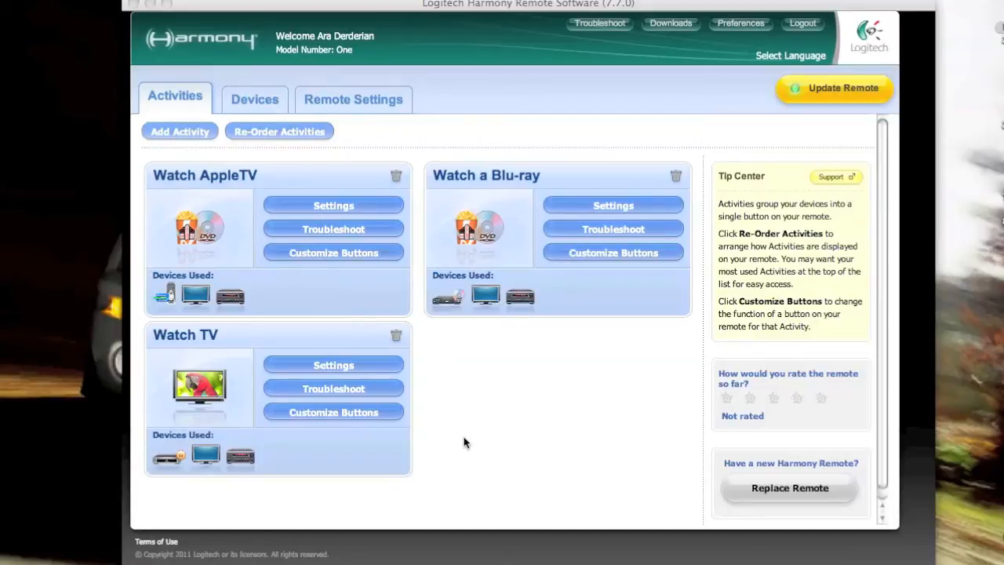
{"action": "mouse_move", "coordinate": [333, 412]}
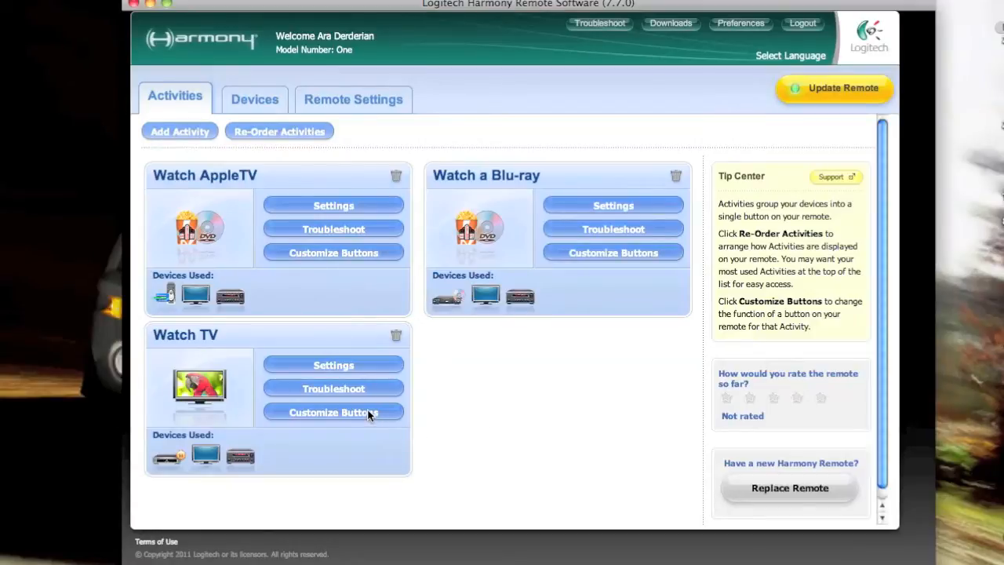
Keep Watch TV's Menu button sending the DirecTV DVR Menu command.
{"action": "left_click", "coordinate": [334, 412]}
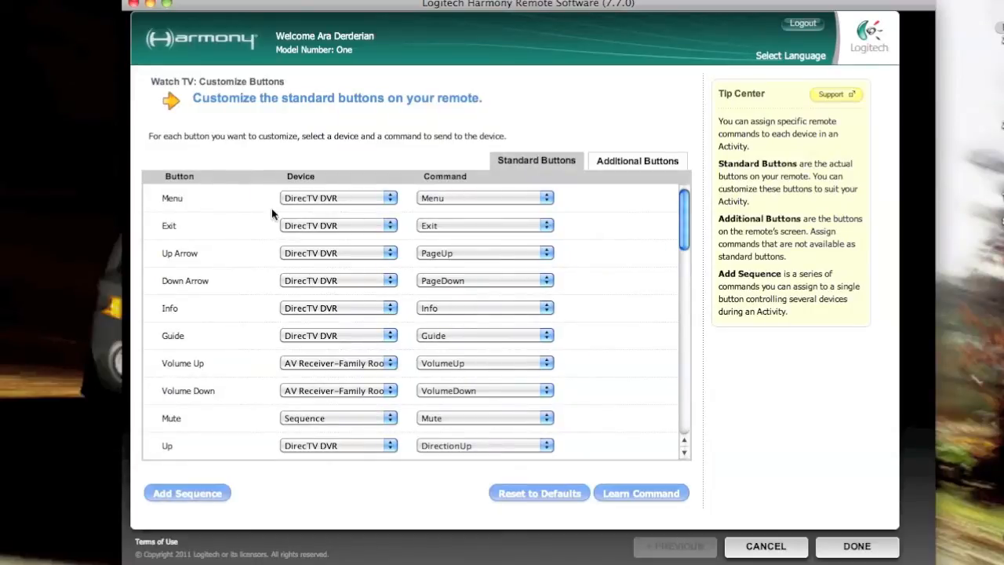
{"action": "mouse_move", "coordinate": [206, 310]}
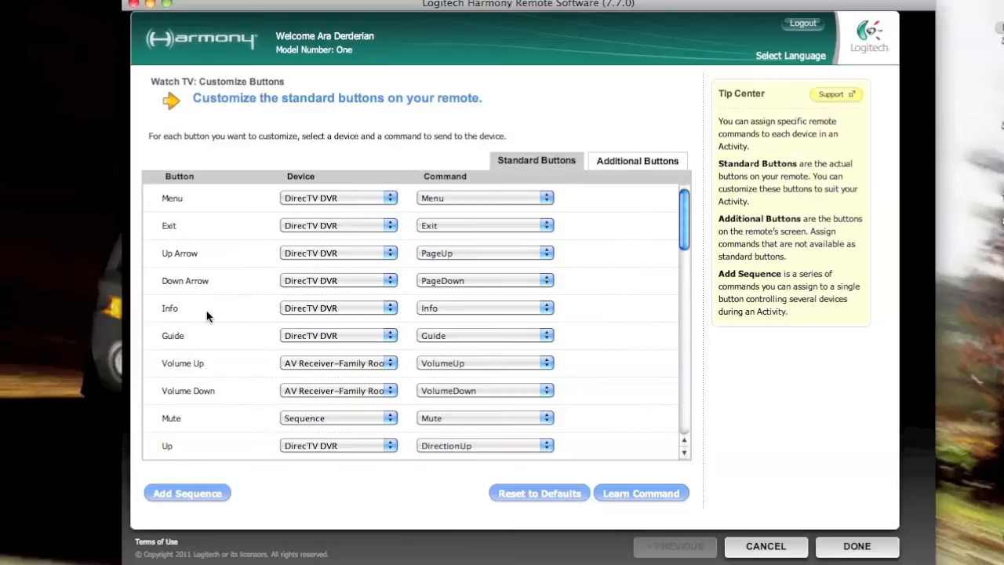
{"action": "mouse_move", "coordinate": [181, 207]}
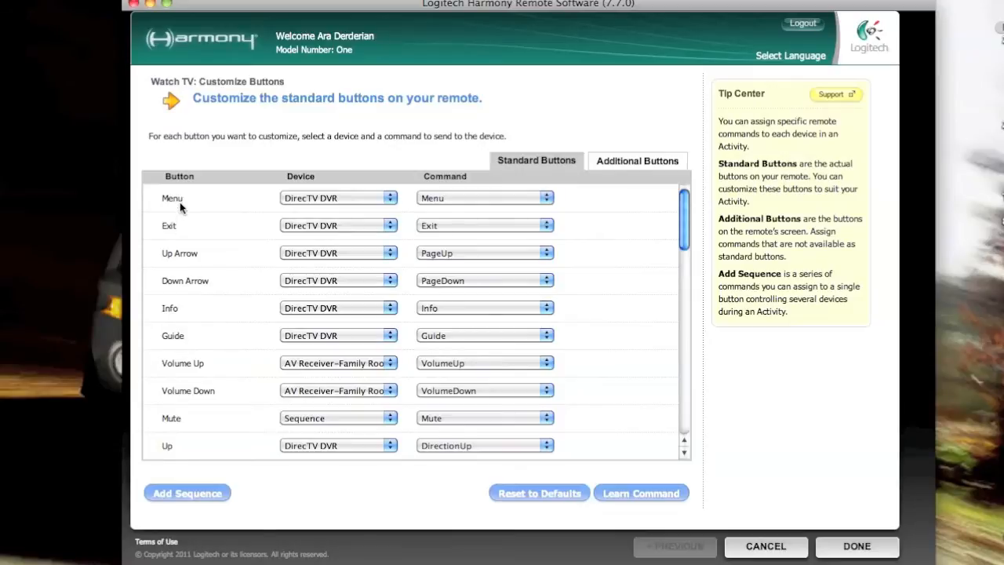
{"action": "mouse_move", "coordinate": [327, 210]}
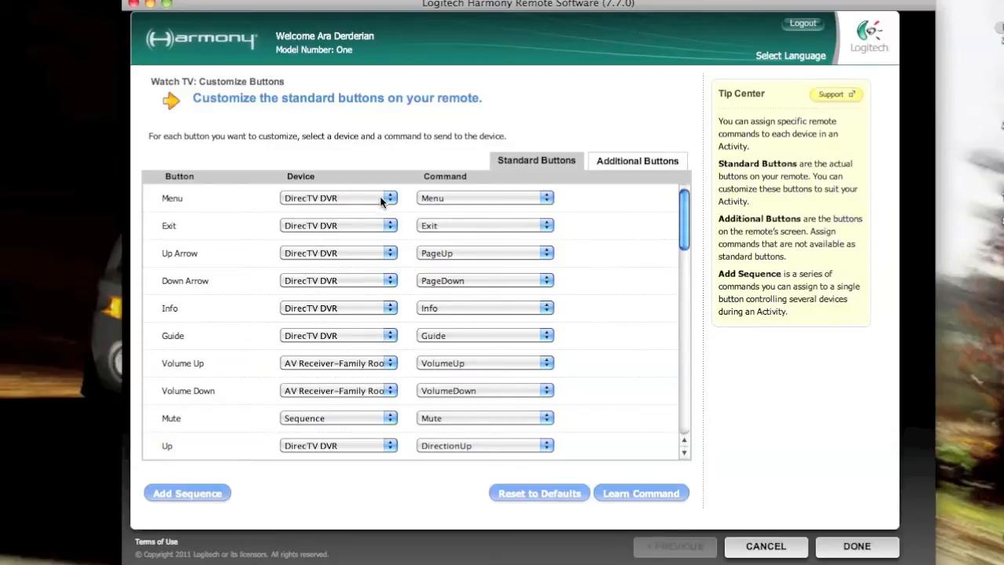
{"action": "mouse_move", "coordinate": [462, 204]}
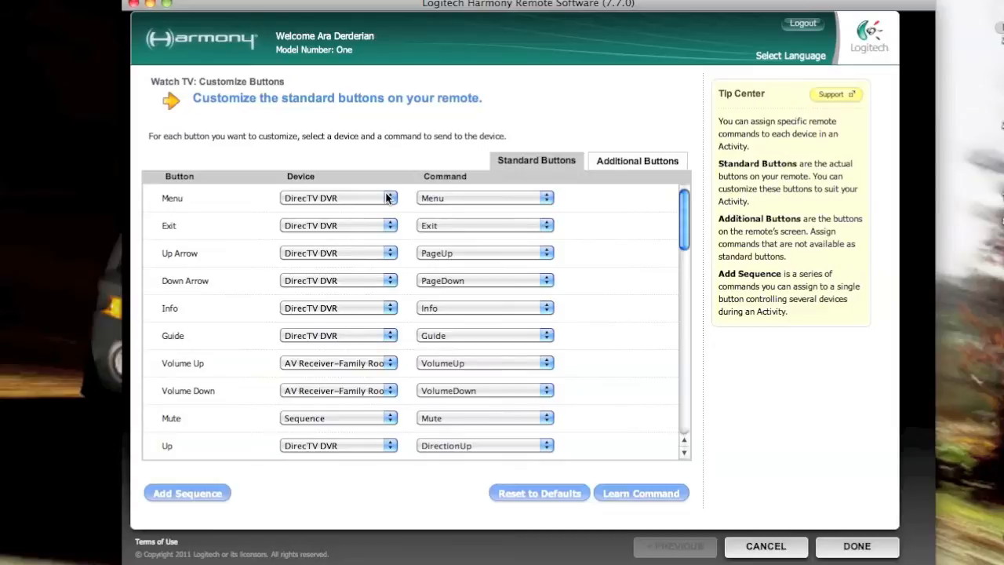
{"action": "left_click", "coordinate": [389, 197]}
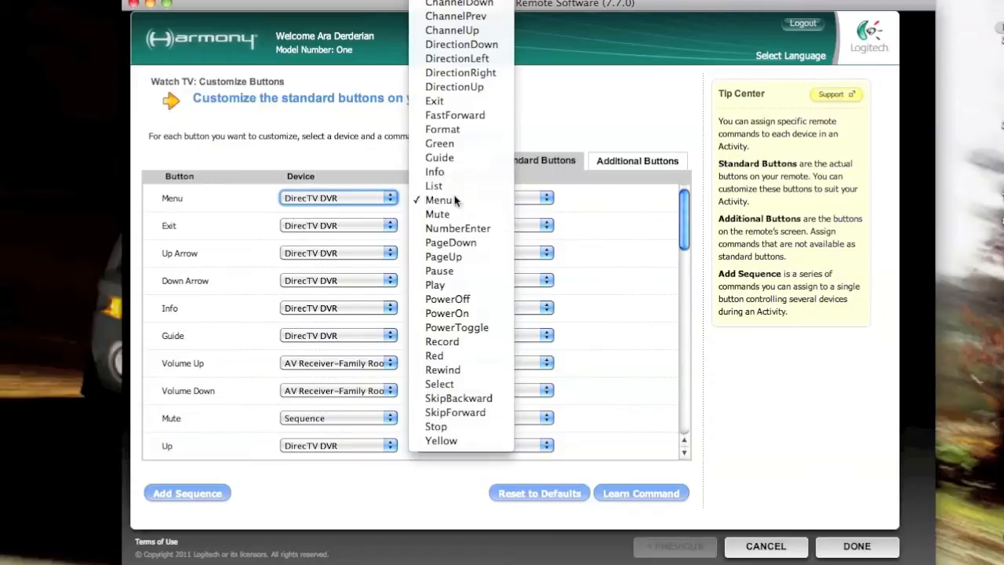
{"action": "left_click", "coordinate": [446, 200]}
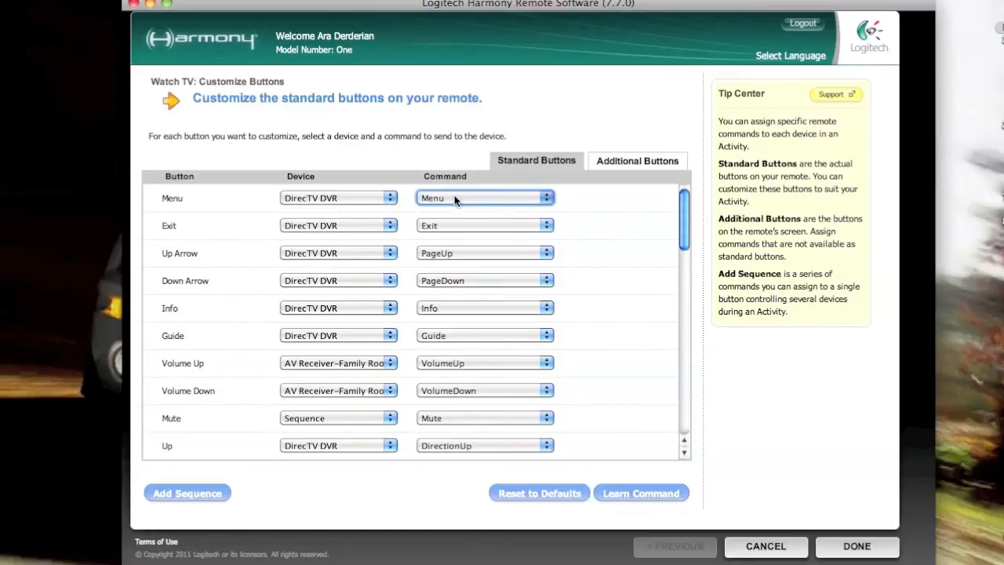
{"action": "mouse_move", "coordinate": [633, 165]}
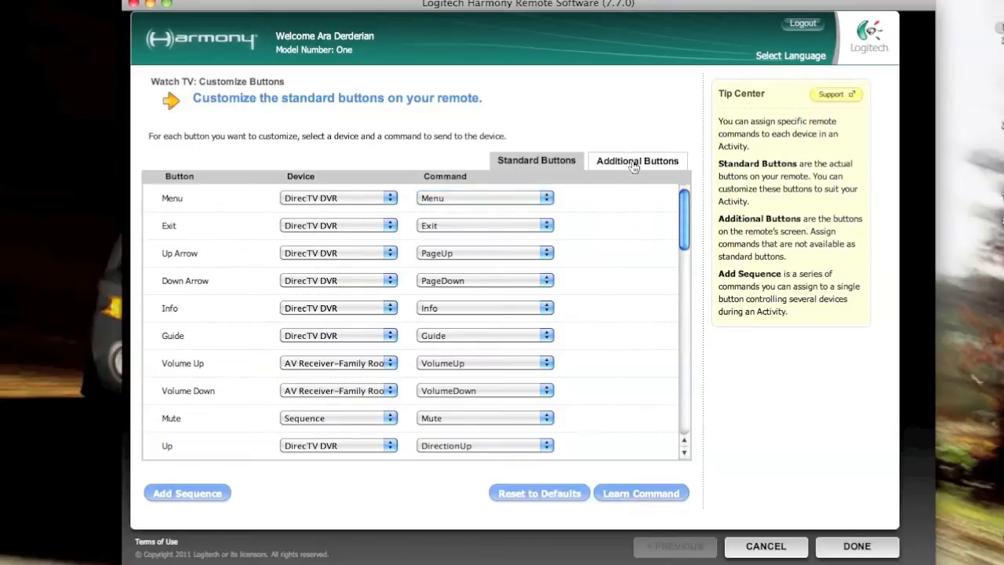
{"action": "left_click", "coordinate": [637, 161]}
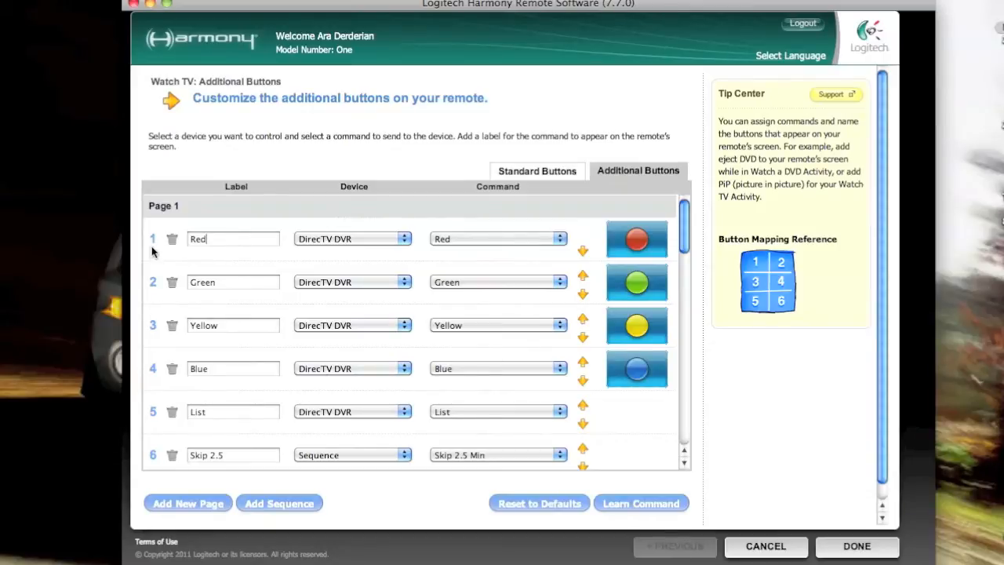
{"action": "mouse_move", "coordinate": [755, 270]}
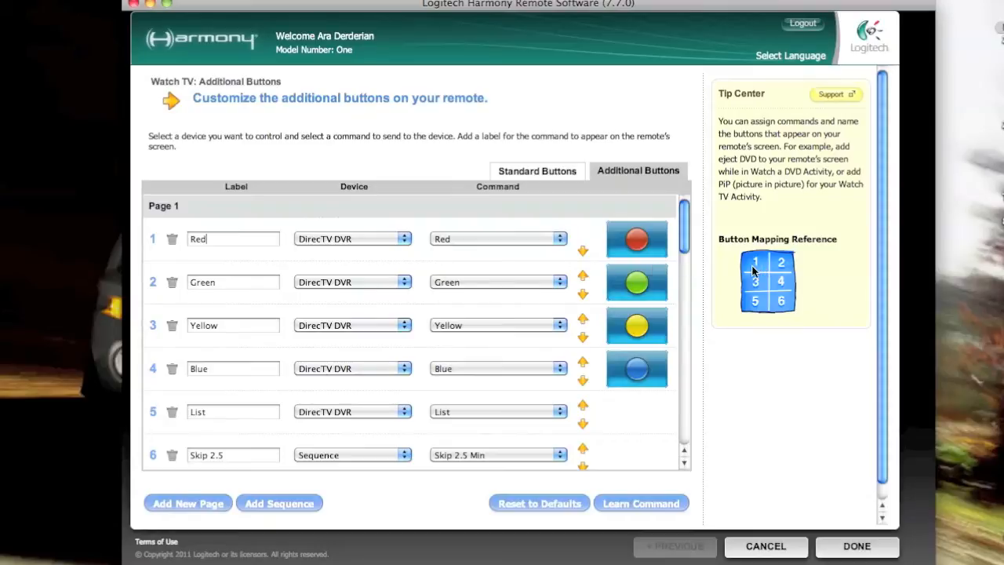
{"action": "mouse_move", "coordinate": [724, 315]}
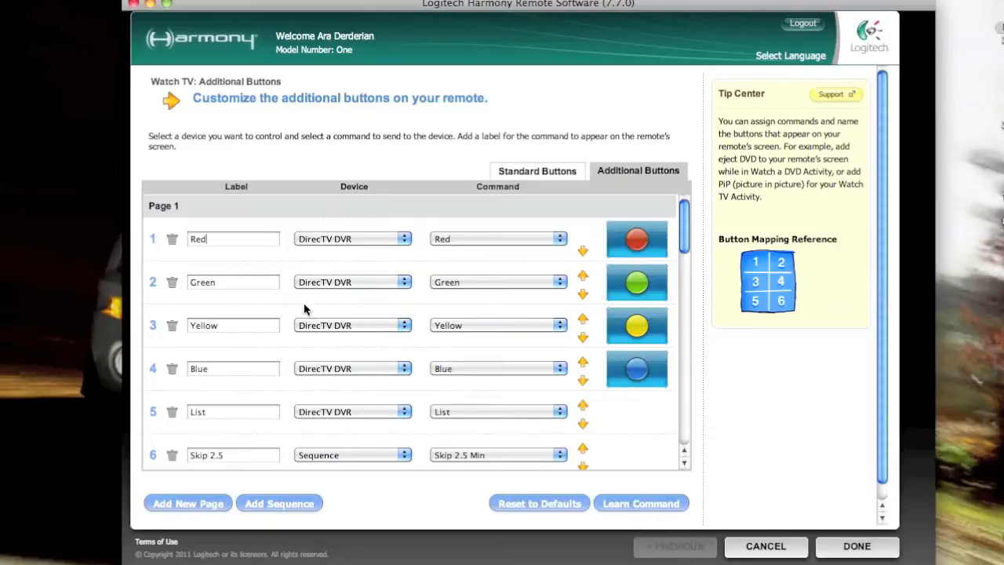
{"action": "mouse_move", "coordinate": [332, 437]}
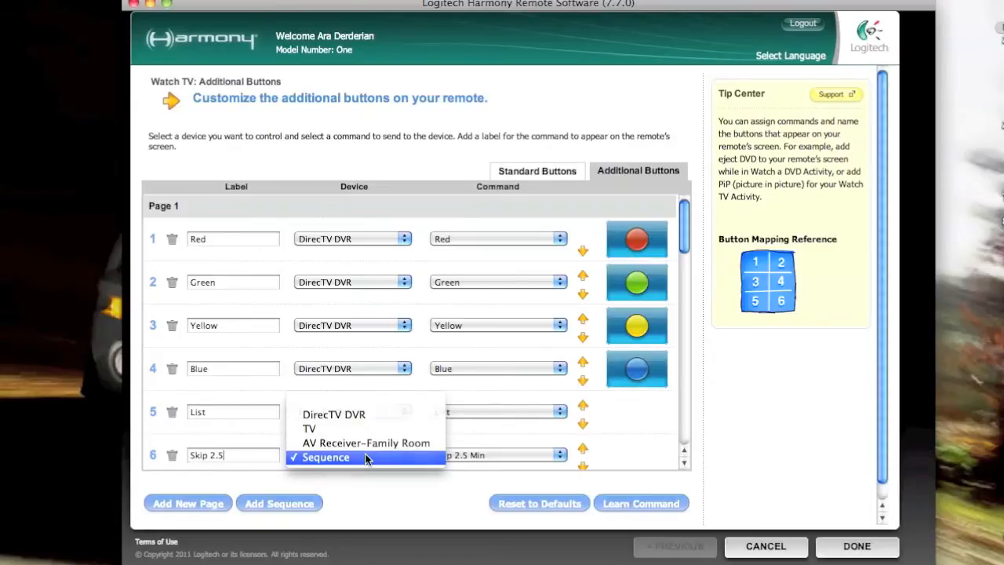
Assign soft button 6 to Sequence with the Skip 2.5 Min command.
{"action": "left_click", "coordinate": [325, 457]}
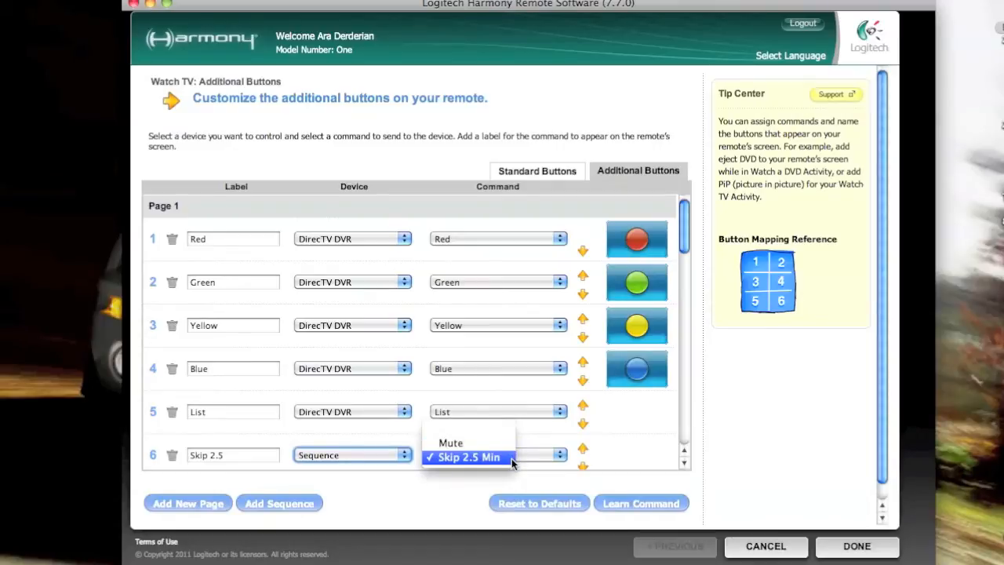
{"action": "left_click", "coordinate": [467, 457]}
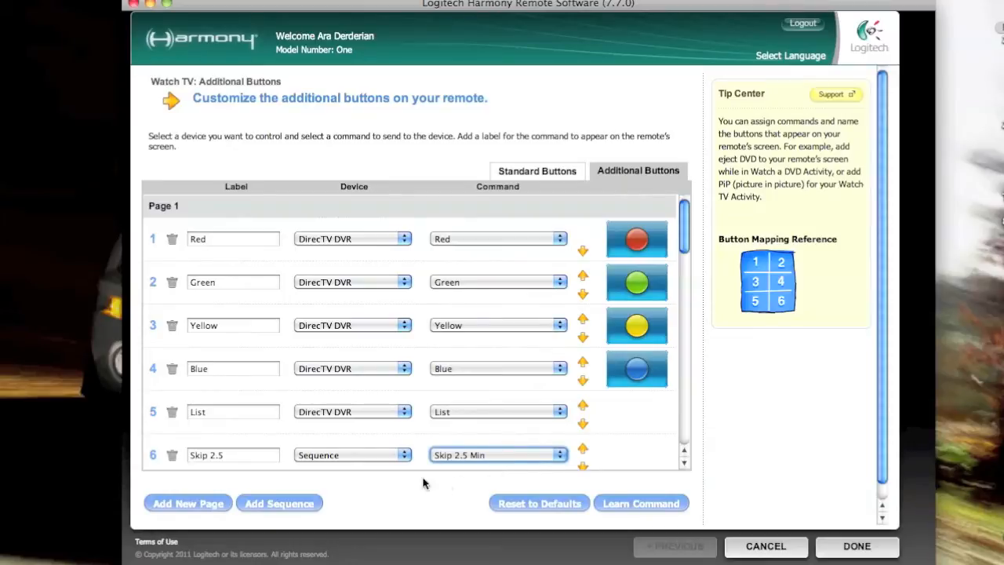
{"action": "mouse_move", "coordinate": [288, 508]}
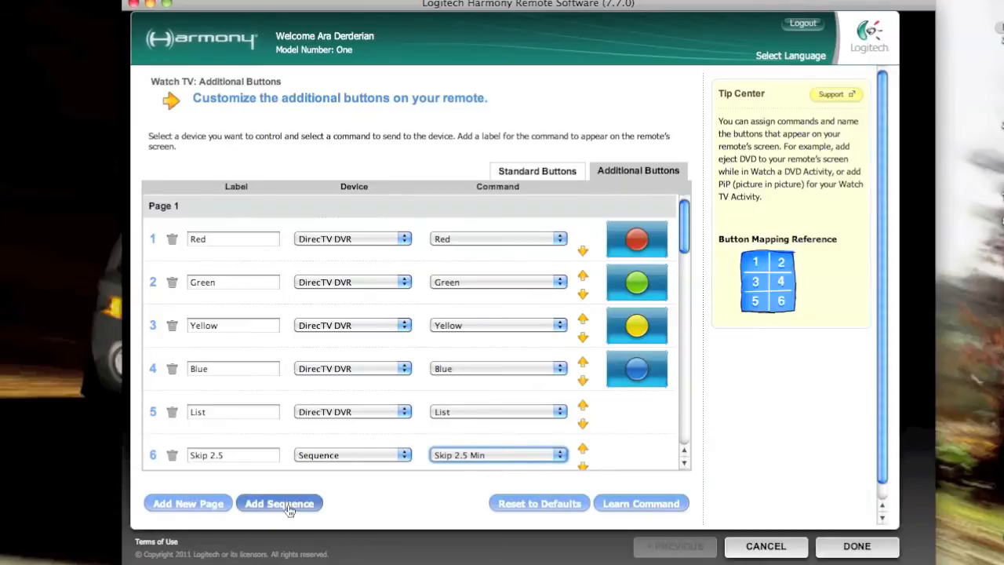
{"action": "left_click", "coordinate": [279, 502]}
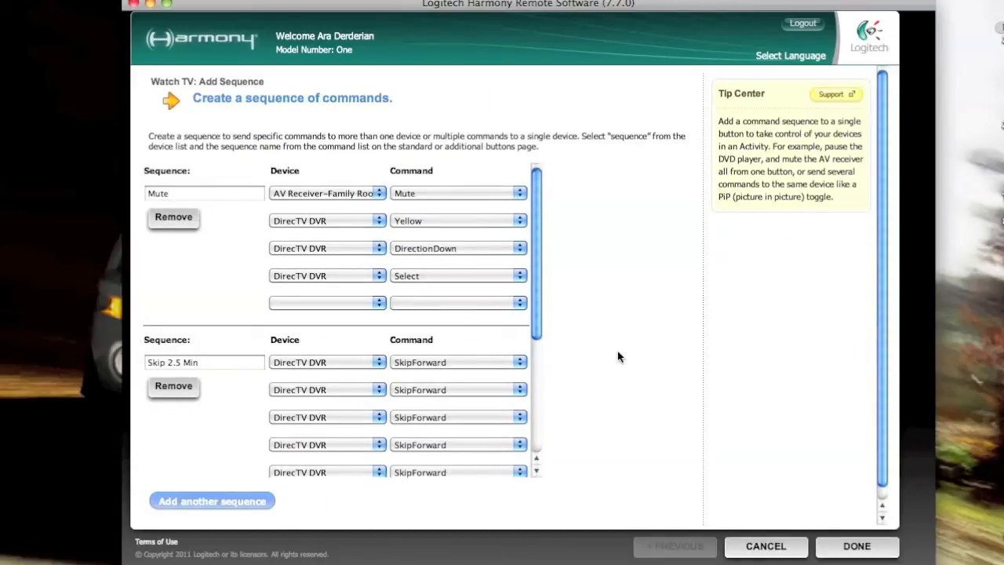
Verify the Skip 2.5 Min sequence holds five DirecTV DVR SkipForward commands.
{"action": "scroll", "scroll_direction": "down", "scroll_amount": 3}
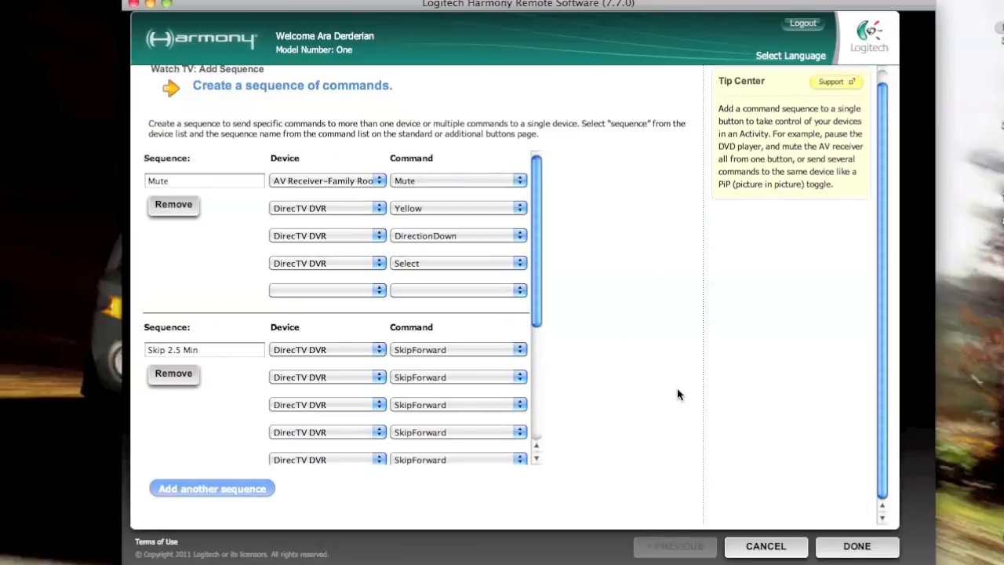
{"action": "scroll", "scroll_direction": "down", "scroll_amount": 3}
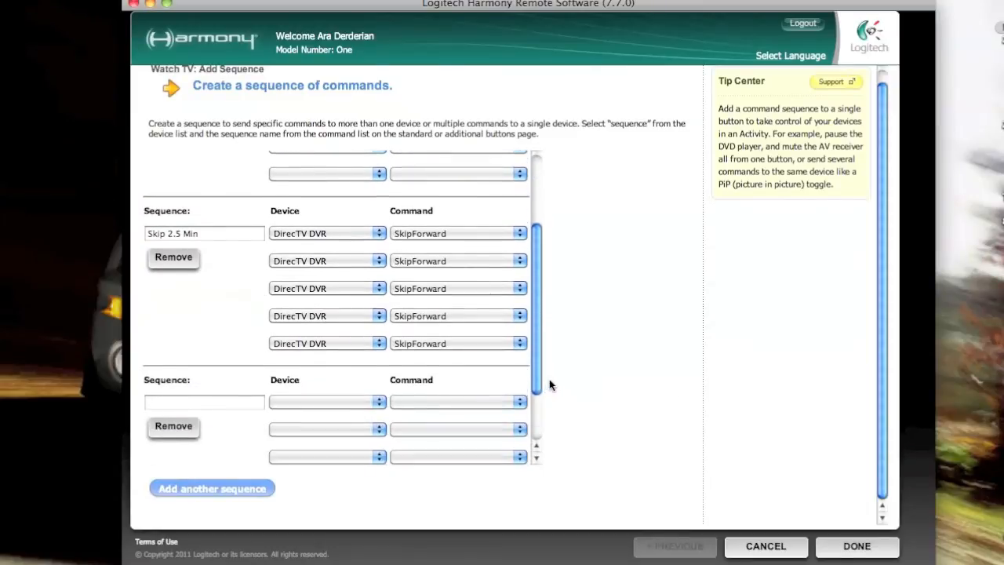
{"action": "scroll", "scroll_direction": "down", "scroll_amount": 3}
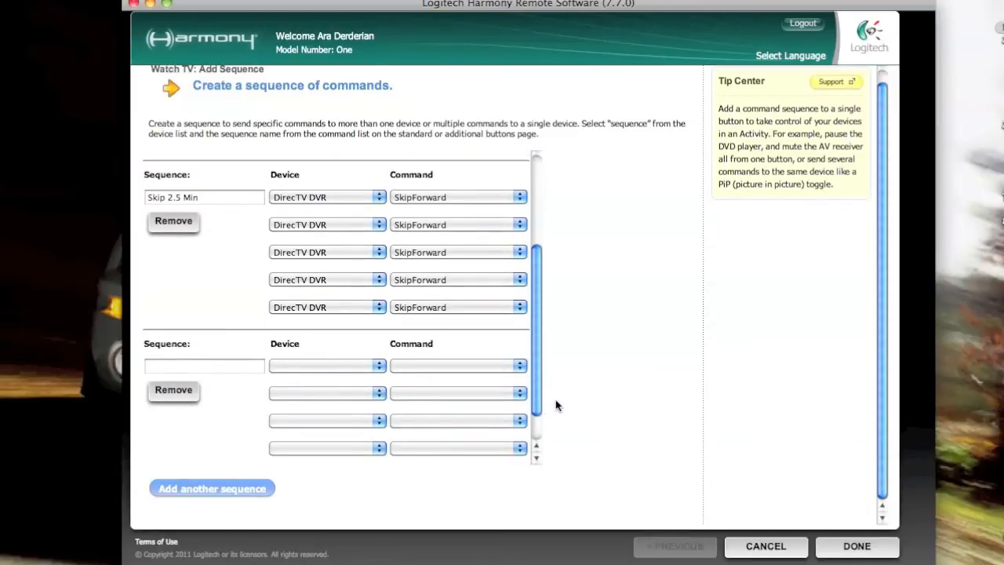
{"action": "mouse_move", "coordinate": [216, 205]}
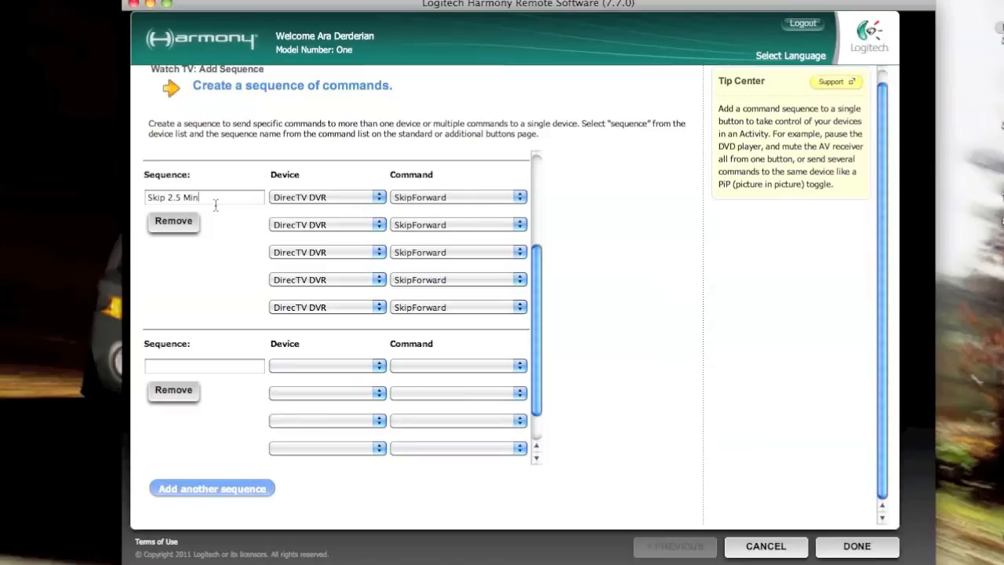
{"action": "left_click", "coordinate": [326, 197]}
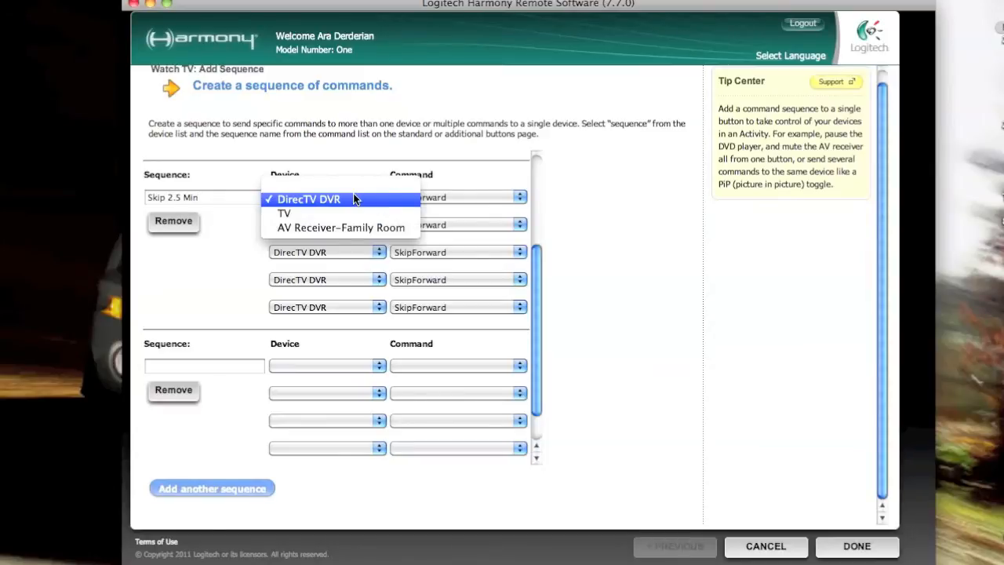
{"action": "left_click", "coordinate": [310, 199]}
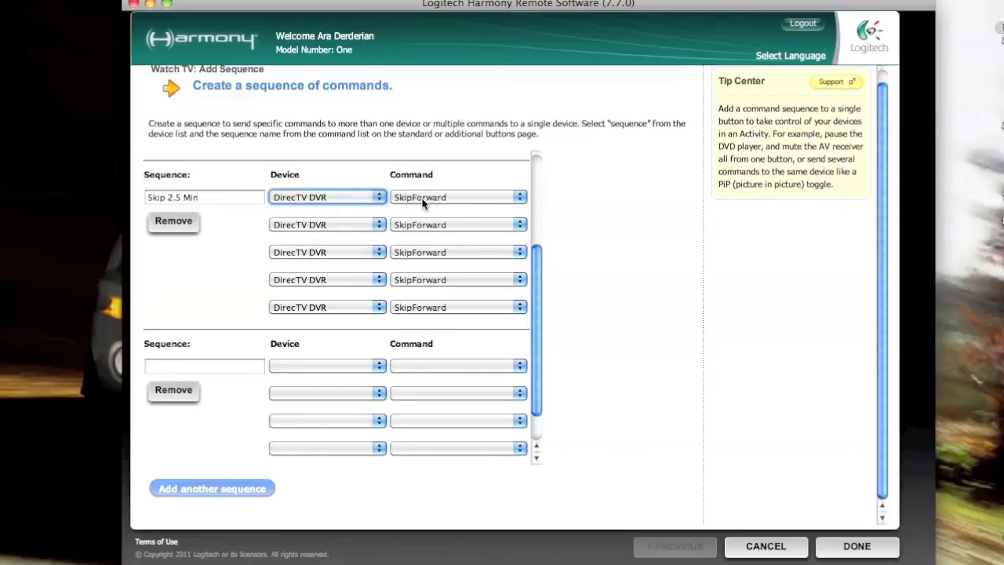
{"action": "mouse_move", "coordinate": [365, 307]}
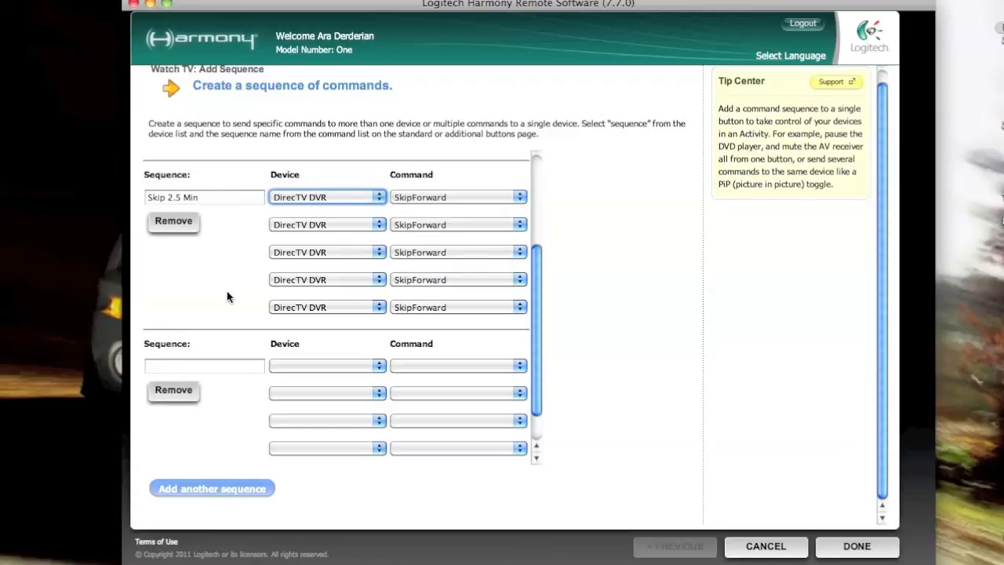
{"action": "mouse_move", "coordinate": [524, 329]}
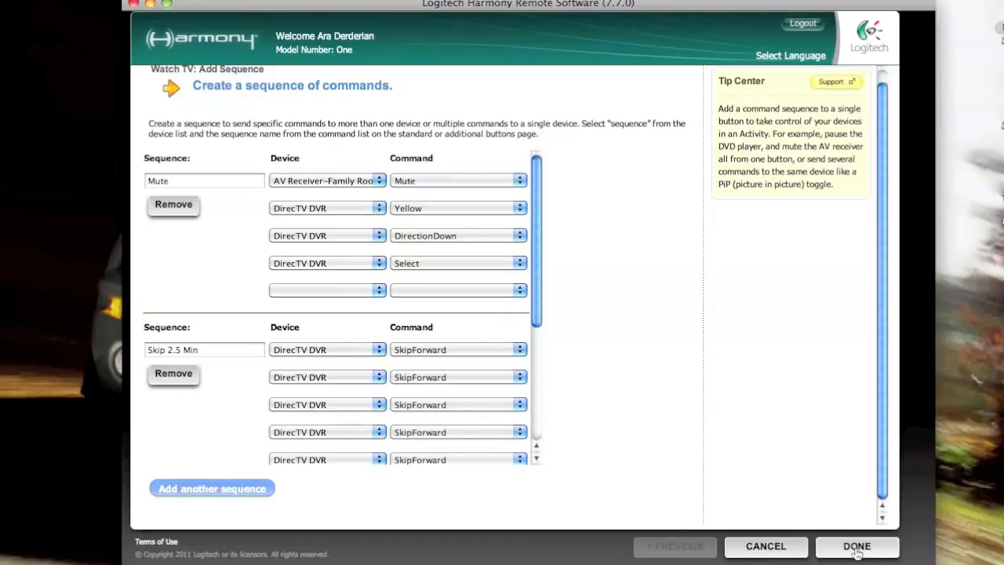
Save the sequences, confirm button 6 runs Skip 2.5 Min, and save Watch TV's buttons.
{"action": "left_click", "coordinate": [858, 547]}
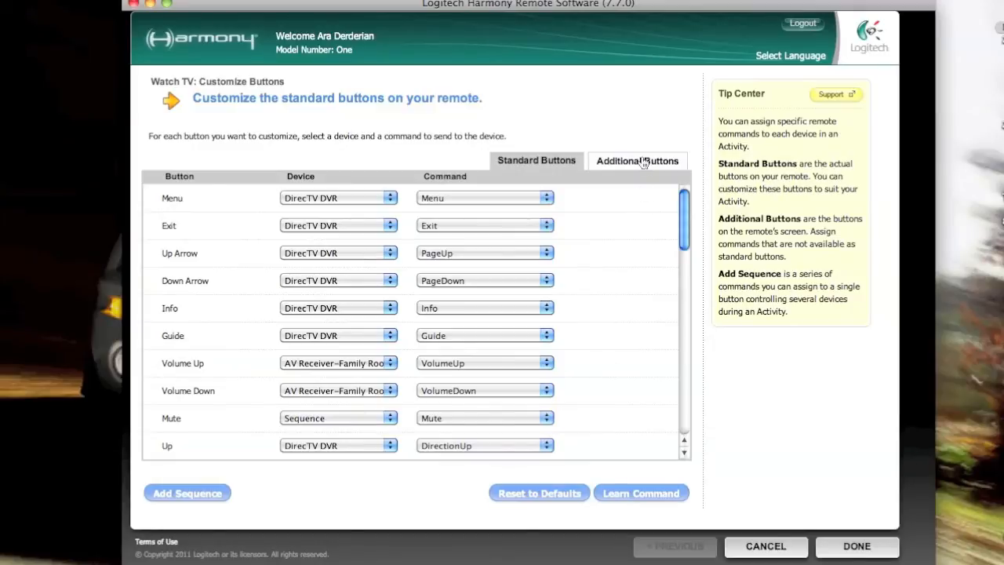
{"action": "left_click", "coordinate": [637, 160]}
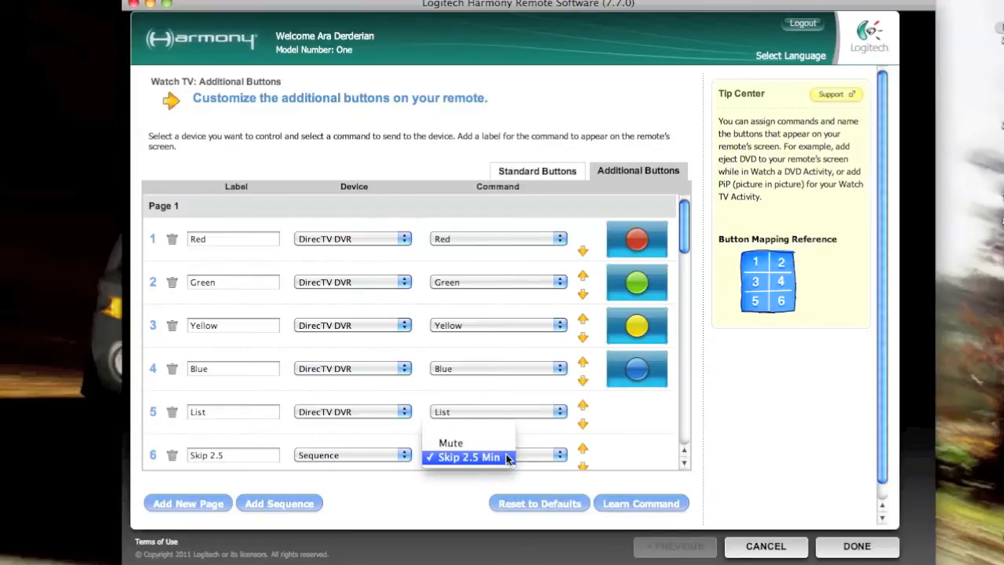
{"action": "left_click", "coordinate": [480, 458]}
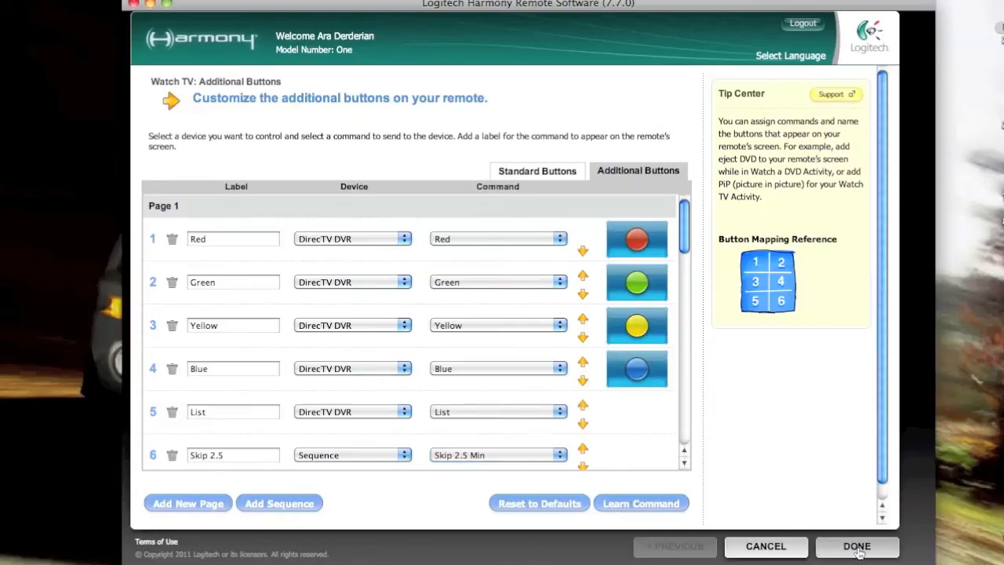
{"action": "left_click", "coordinate": [857, 547]}
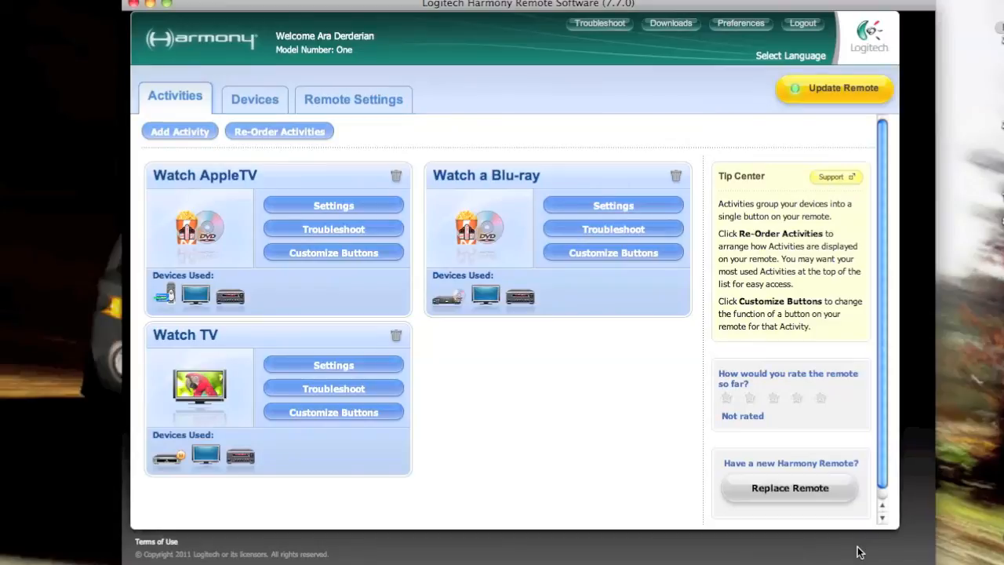